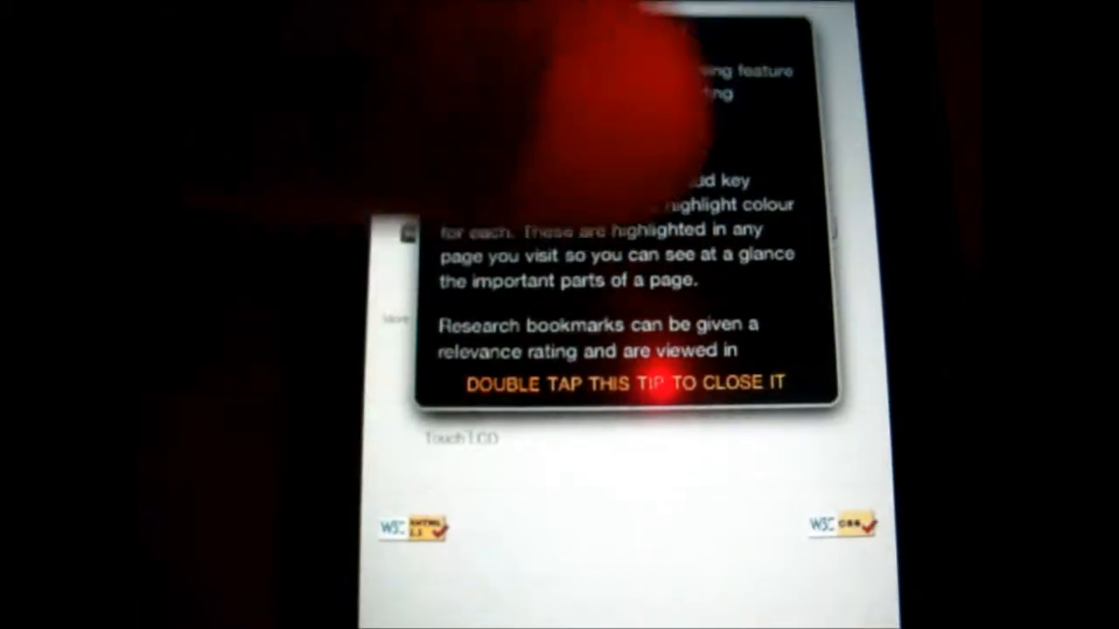
Step: Dismiss the tip explaining research highlighting and bookmarks
double_click(623, 381)
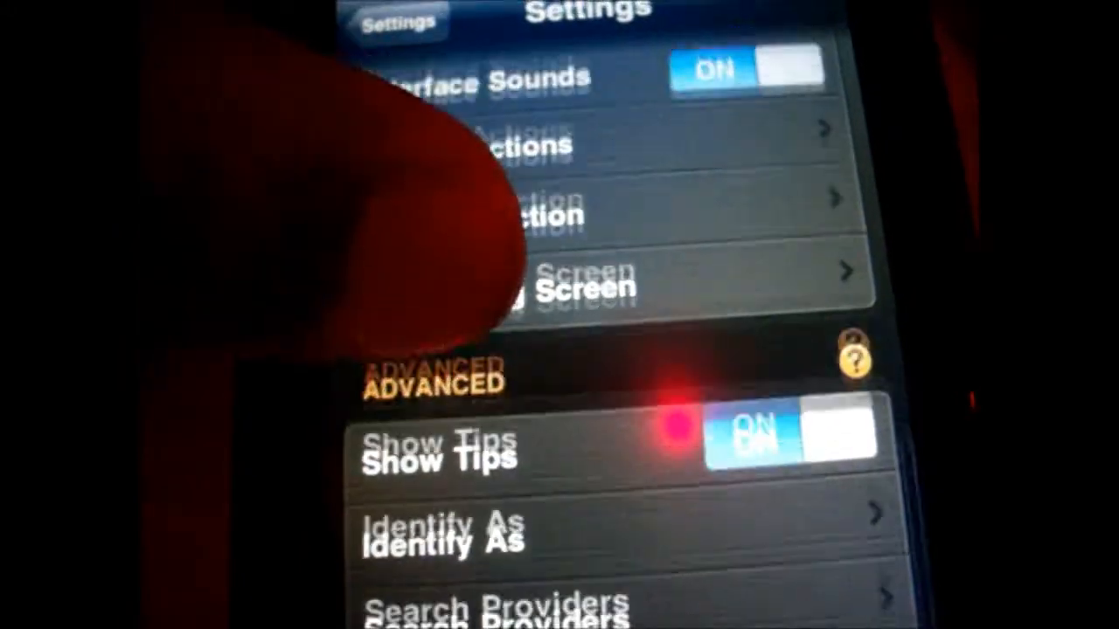
Step: Scroll the Settings screen through the Advanced, Privacy, Goto Page, Defaults and Behavior sections
scroll(down, 3)
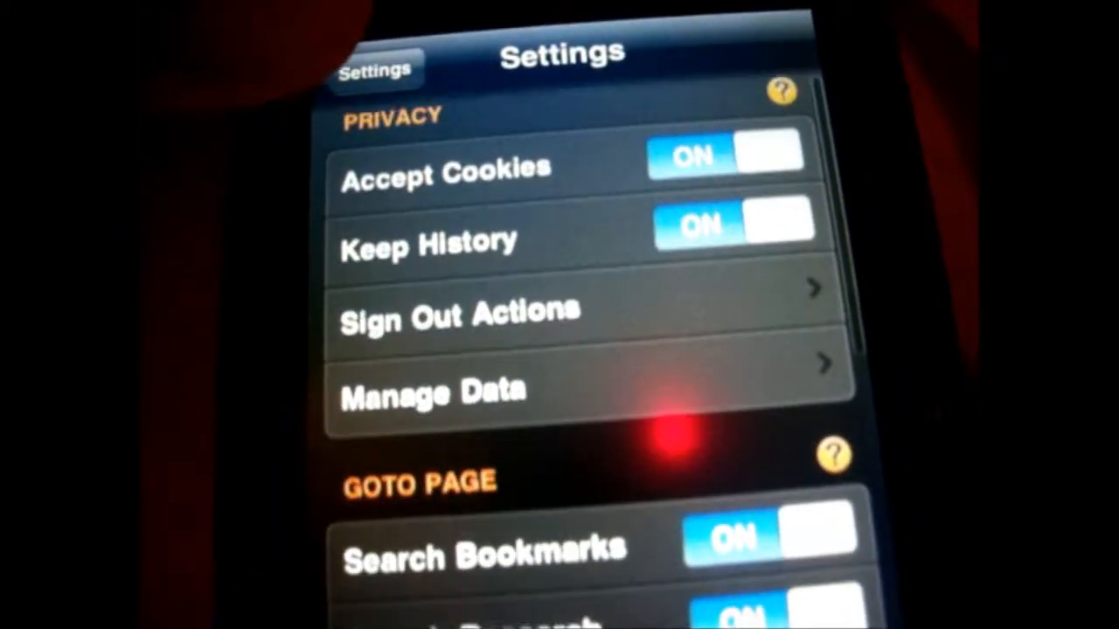
scroll(down, 3)
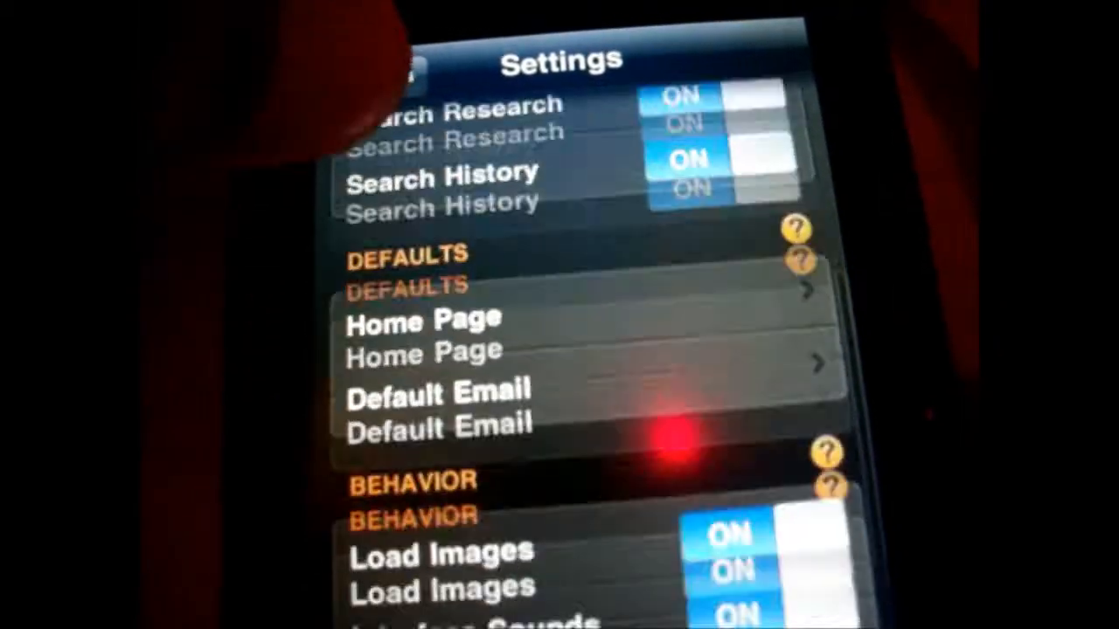